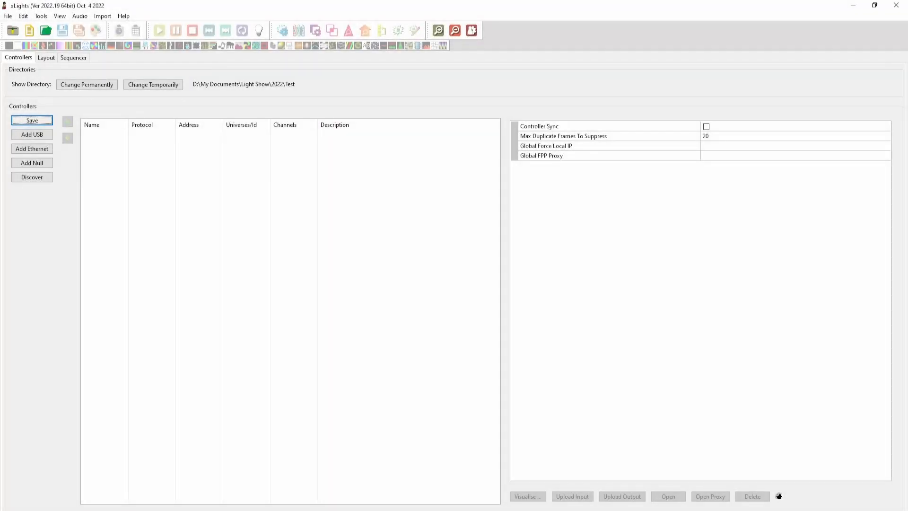
mouse_move(32, 148)
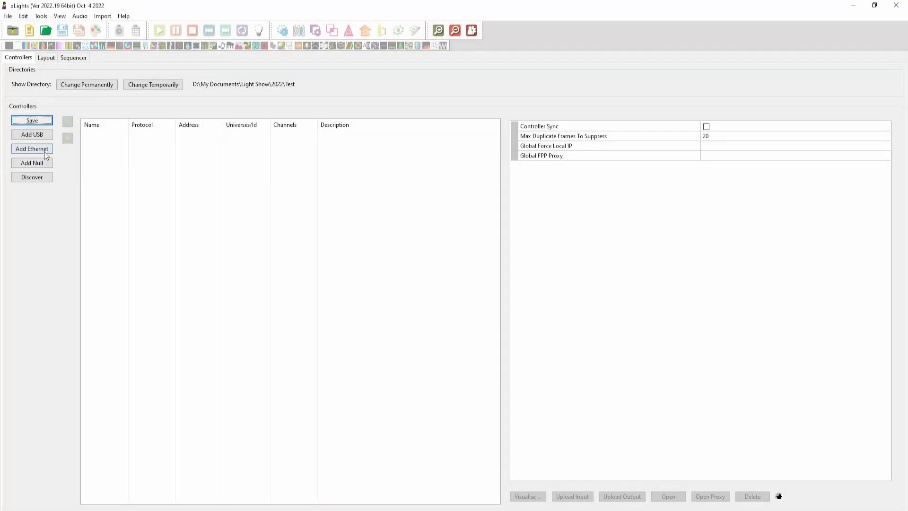
mouse_move(32, 148)
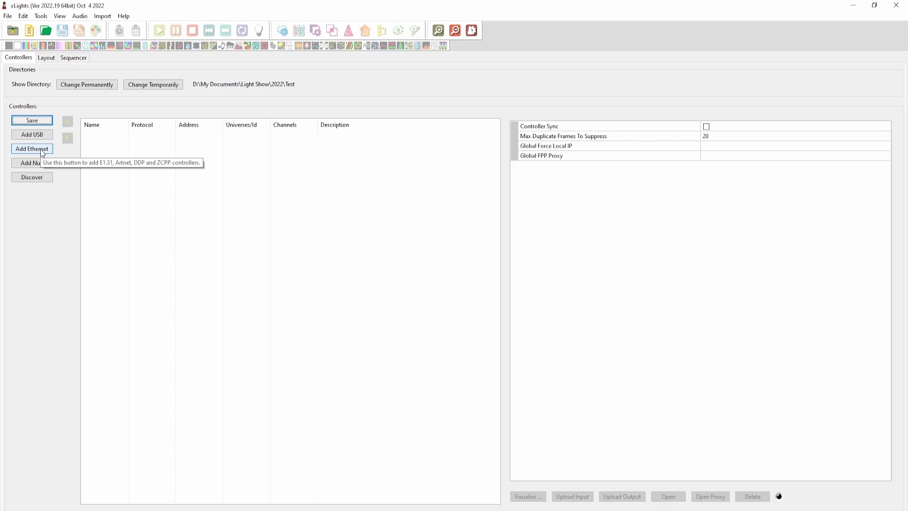
- Add an Ethernet controller TestQuad with vendor WLED and model QuinLED-Dig-Quad
click(33, 148)
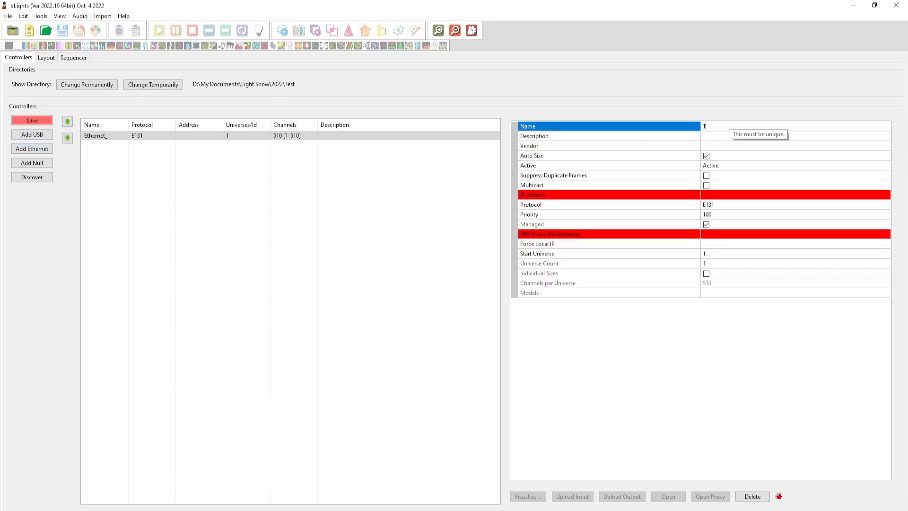
text(TestQuad)
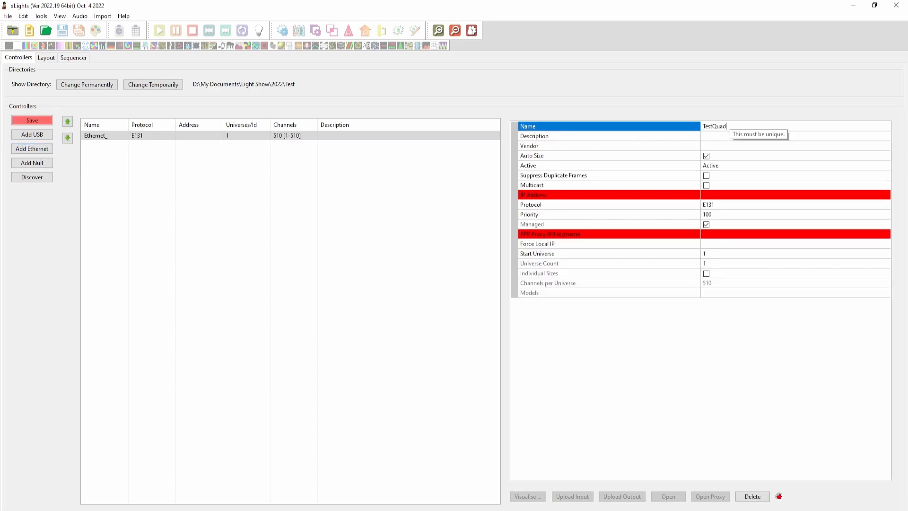
click(608, 145)
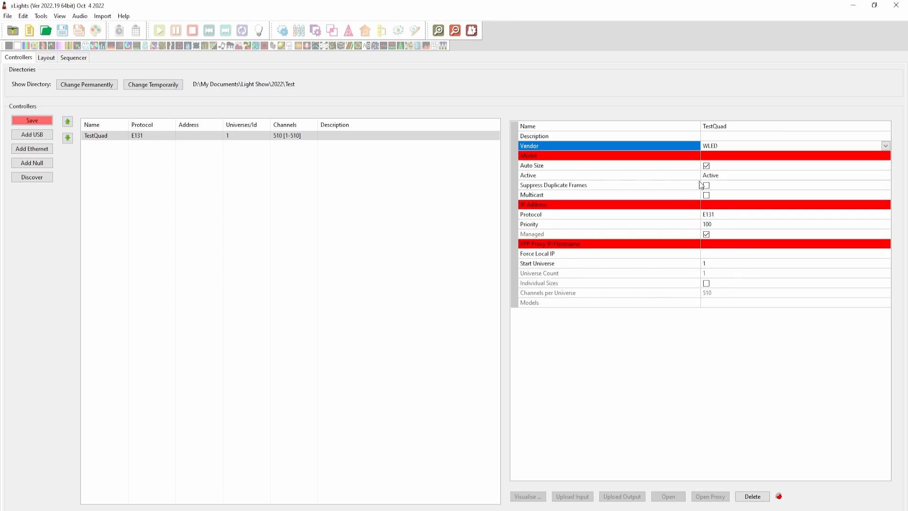
click(885, 155)
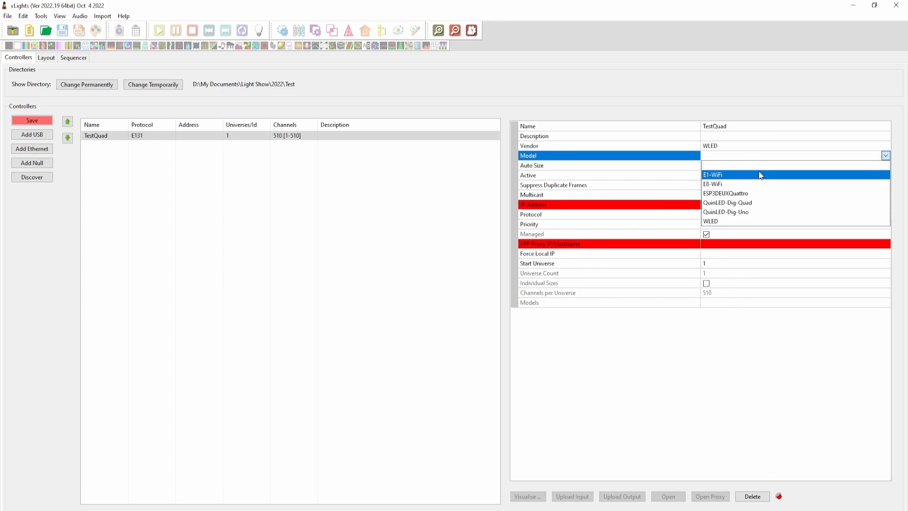
click(727, 203)
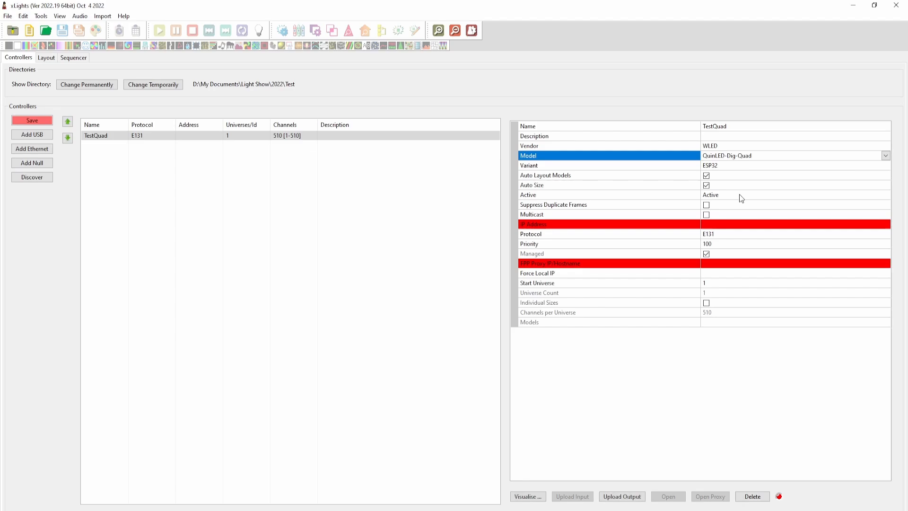
mouse_move(727, 186)
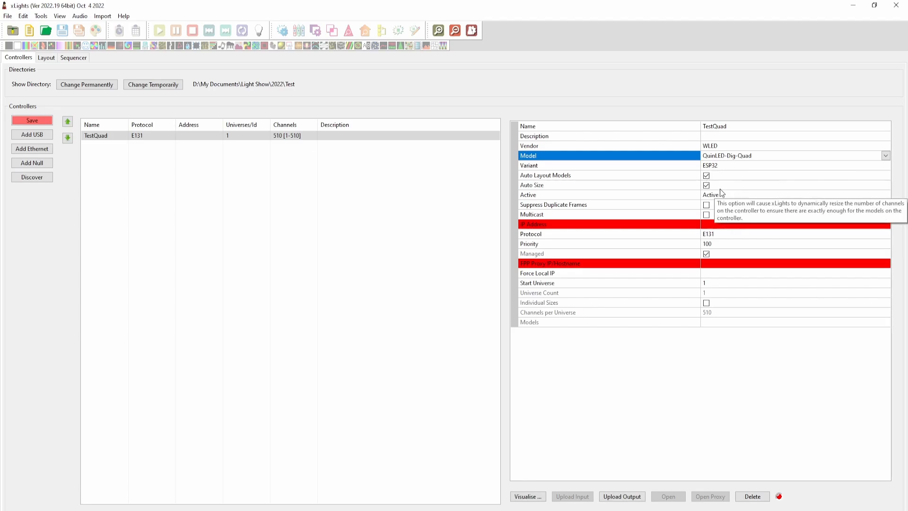
mouse_move(718, 194)
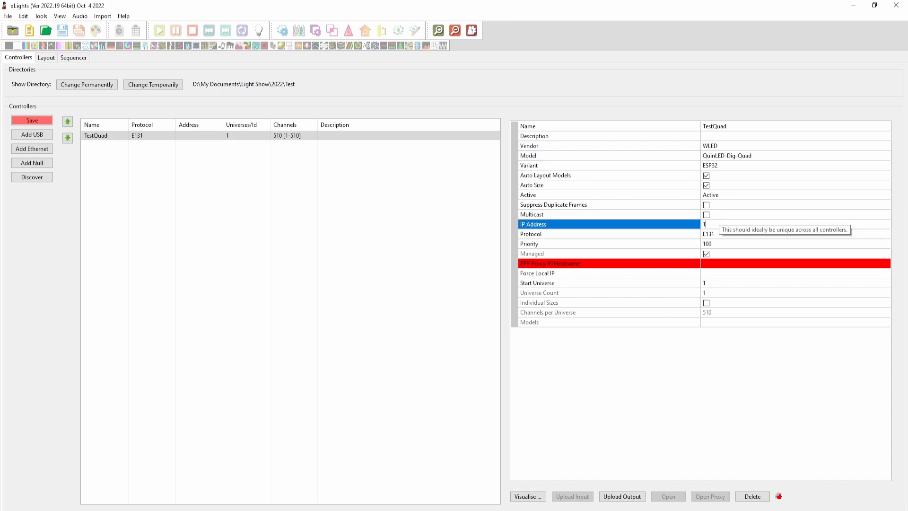
- Set TestQuad's IP address to 192.168.0.40
text(192.168.0.40)
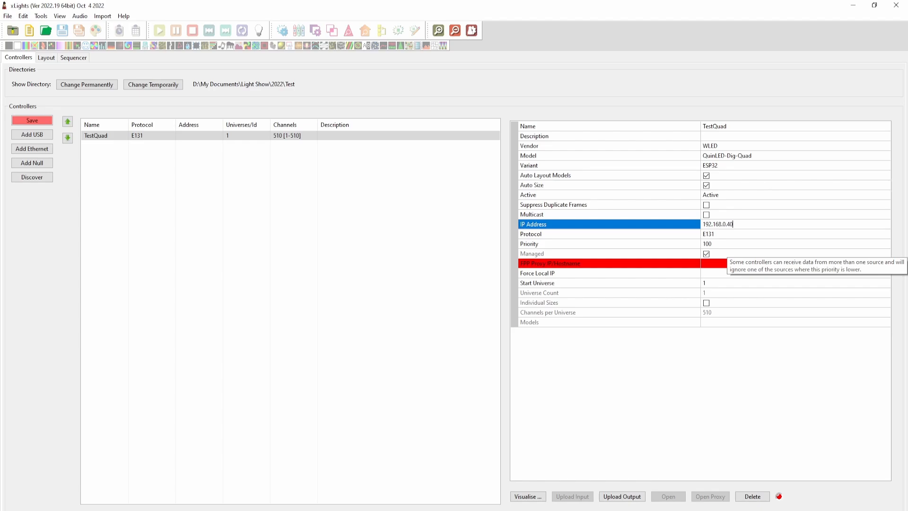
mouse_move(721, 238)
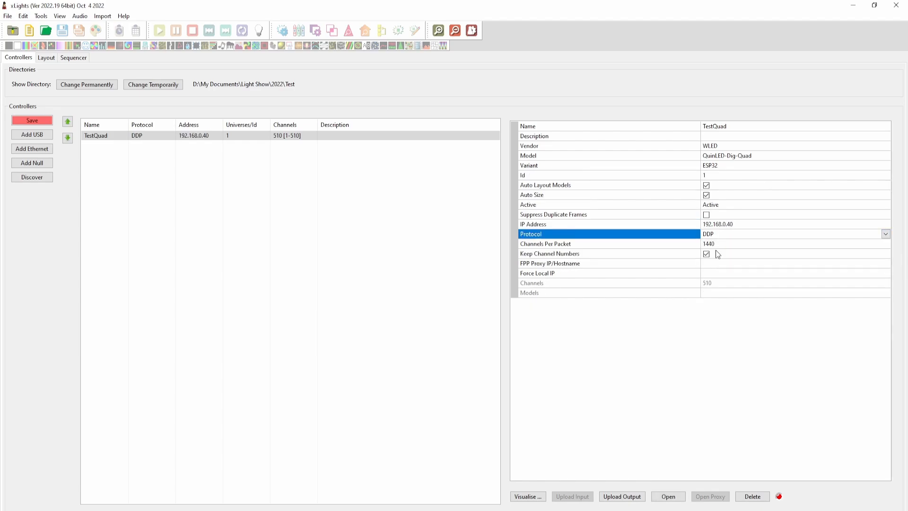
mouse_move(729, 254)
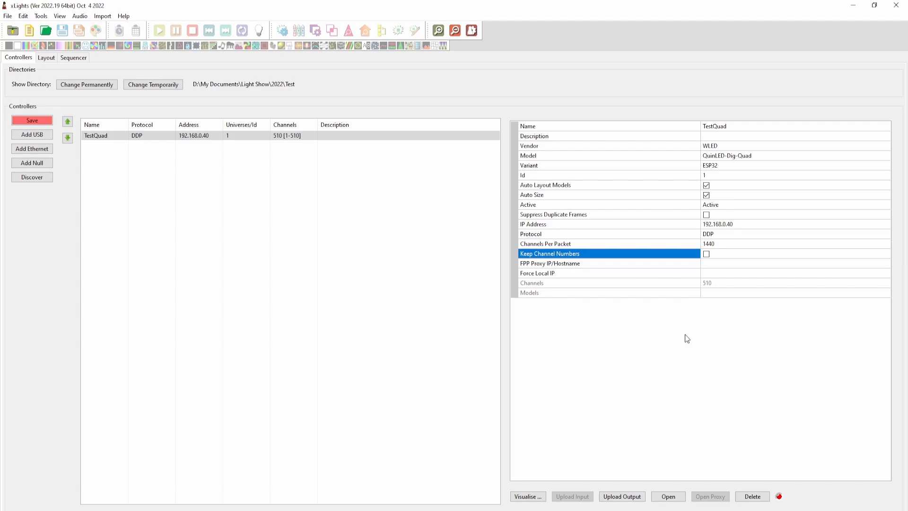
mouse_move(644, 362)
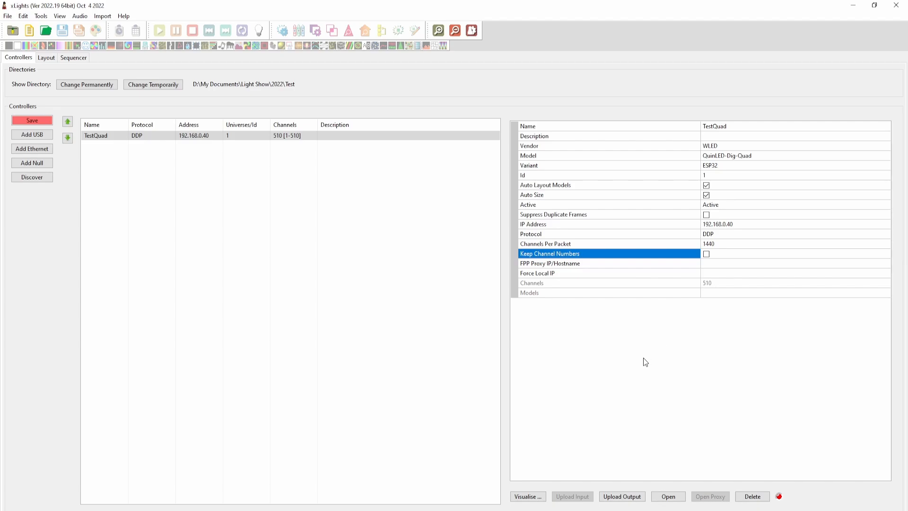
mouse_move(572, 456)
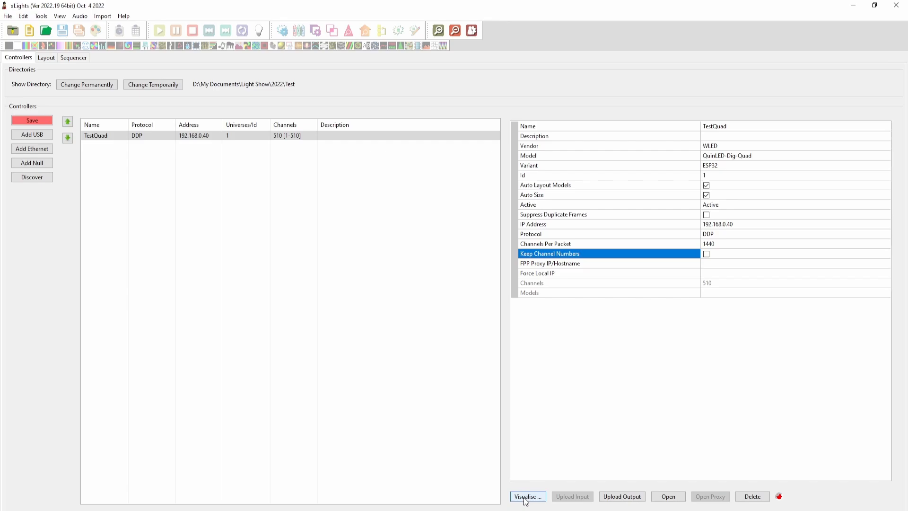
- Assign Tree and Star to pixel port 1 and Tree-2 and Star-2 to port 2 in Visualise
click(527, 496)
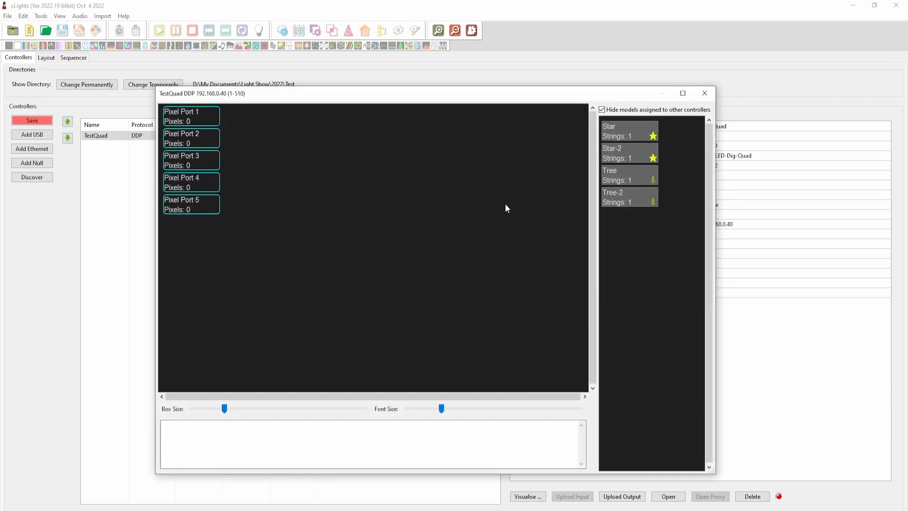
mouse_move(284, 119)
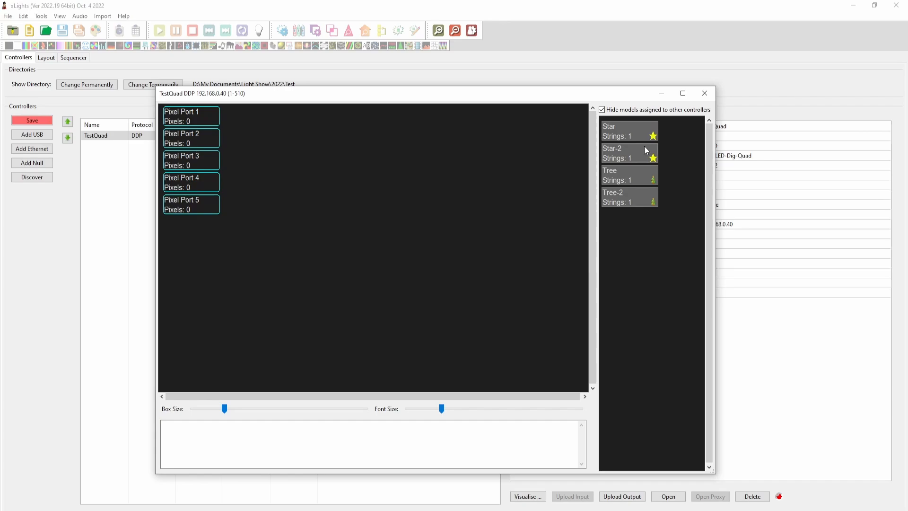
mouse_move(628, 174)
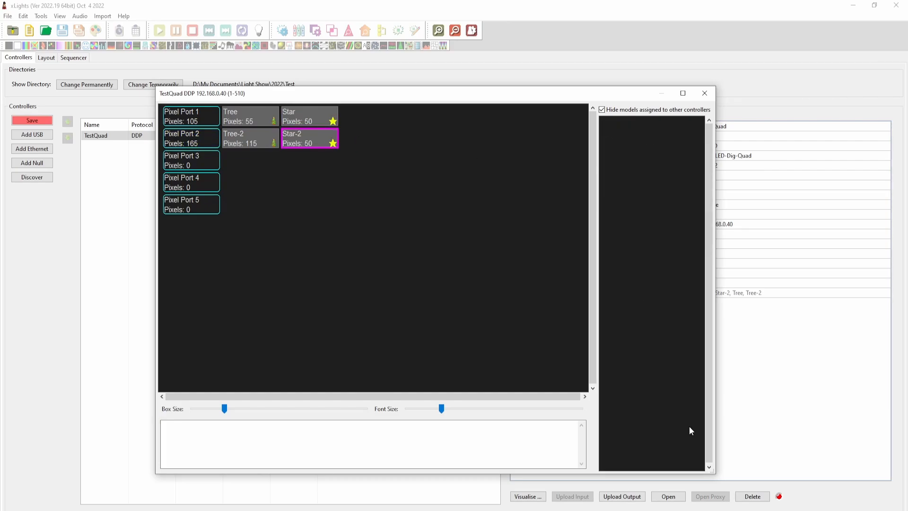
click(703, 94)
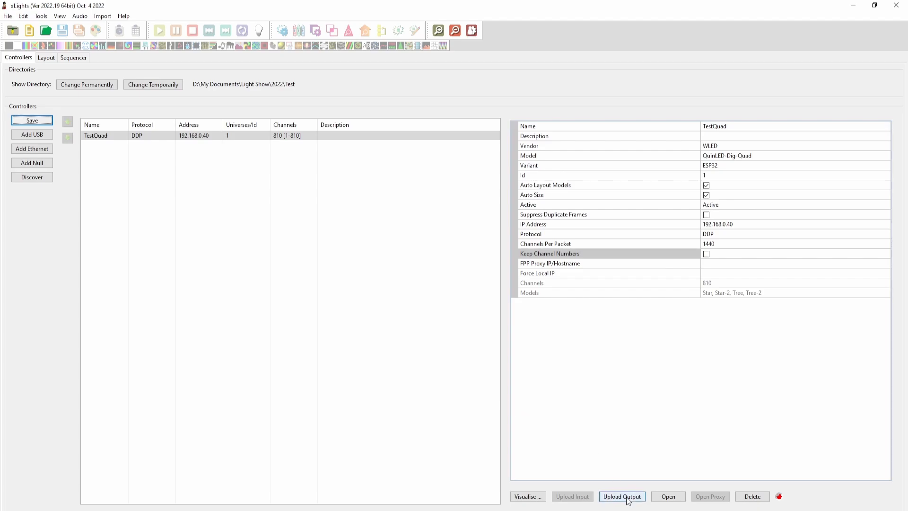
mouse_move(668, 496)
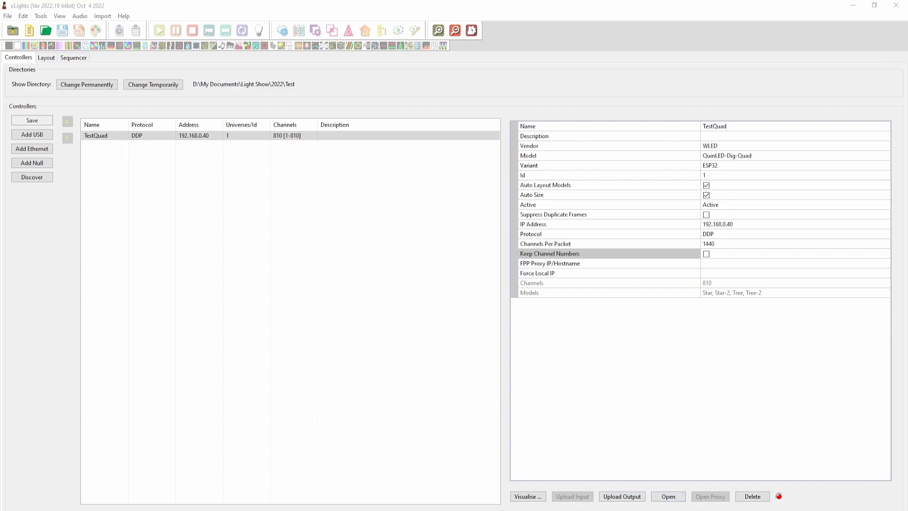
- Launch TestQuad's WLED web interface from the controller properties
click(666, 496)
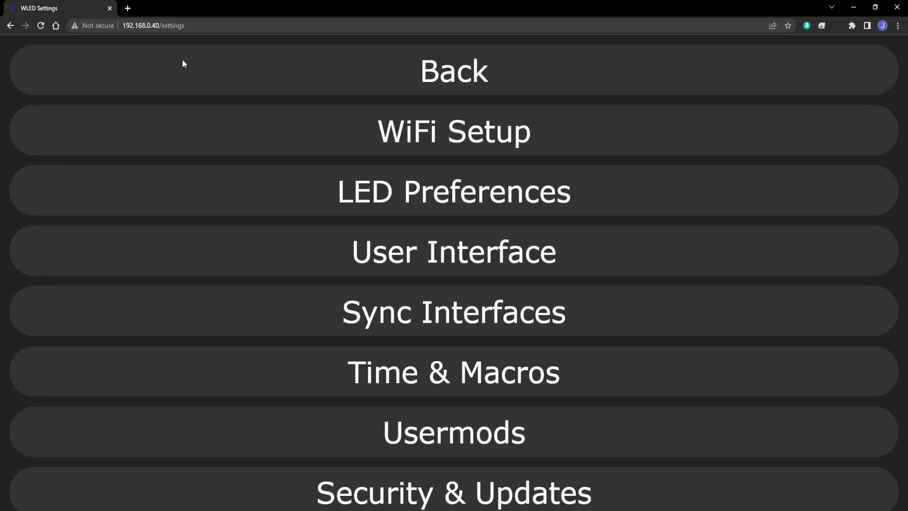
- Configure WLED LED outputs of 105 and 165 WS281x LEDs on GPIO 16 and 3
click(453, 191)
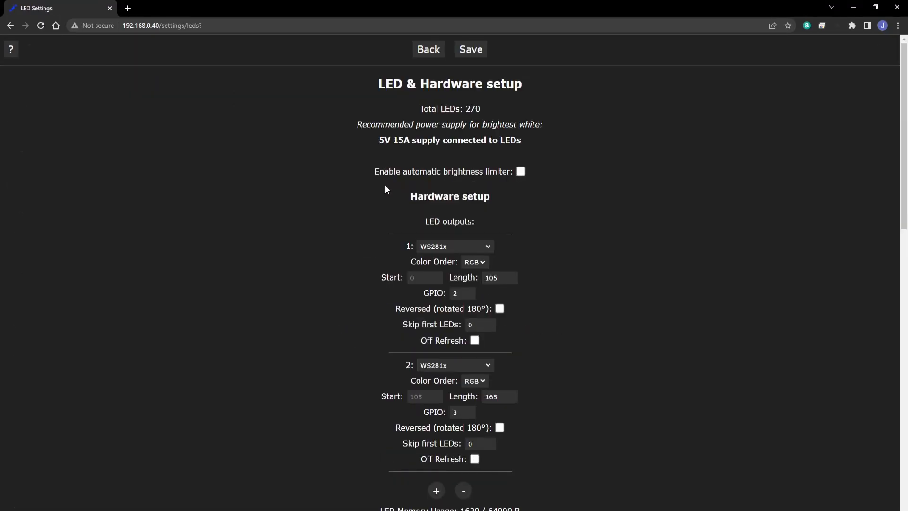
scroll(down, 3)
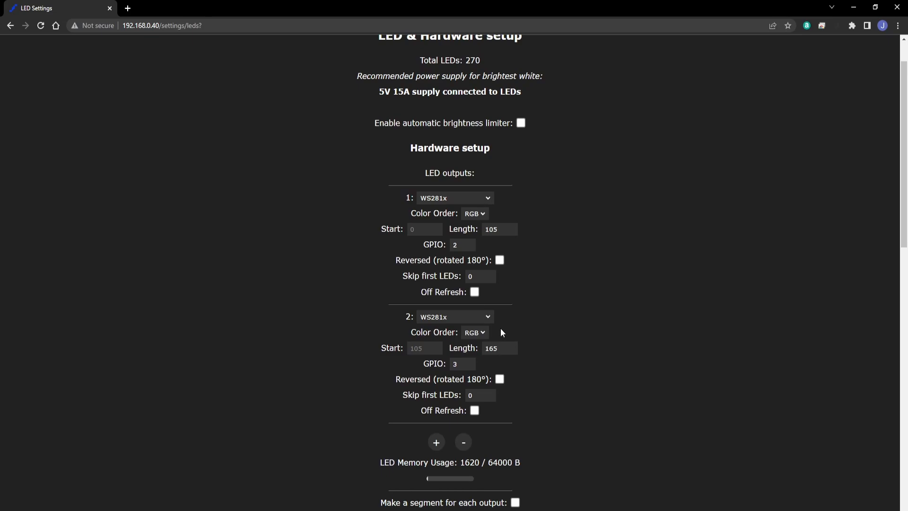
click(462, 363)
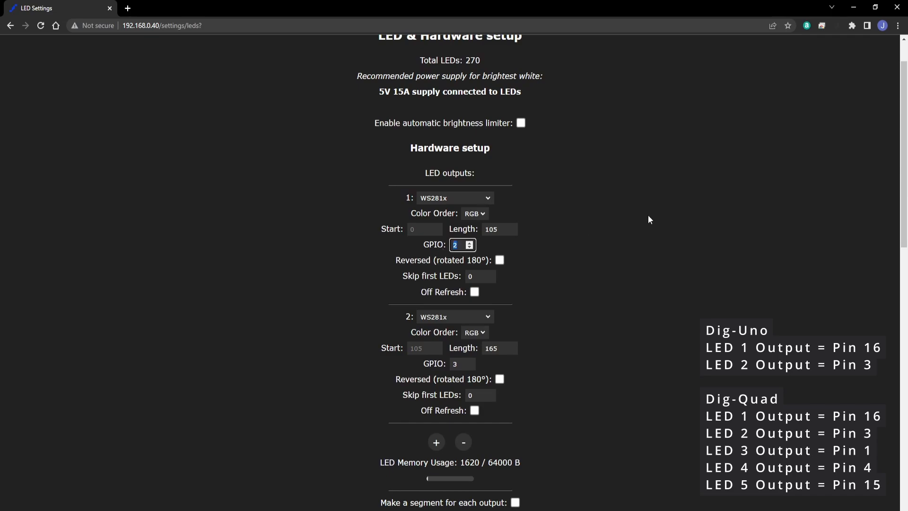
mouse_move(654, 226)
text(16)
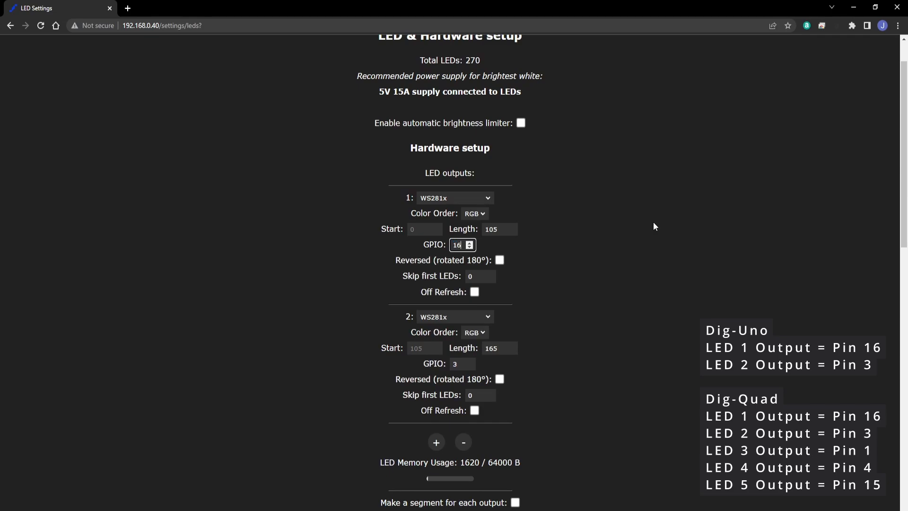
mouse_move(590, 191)
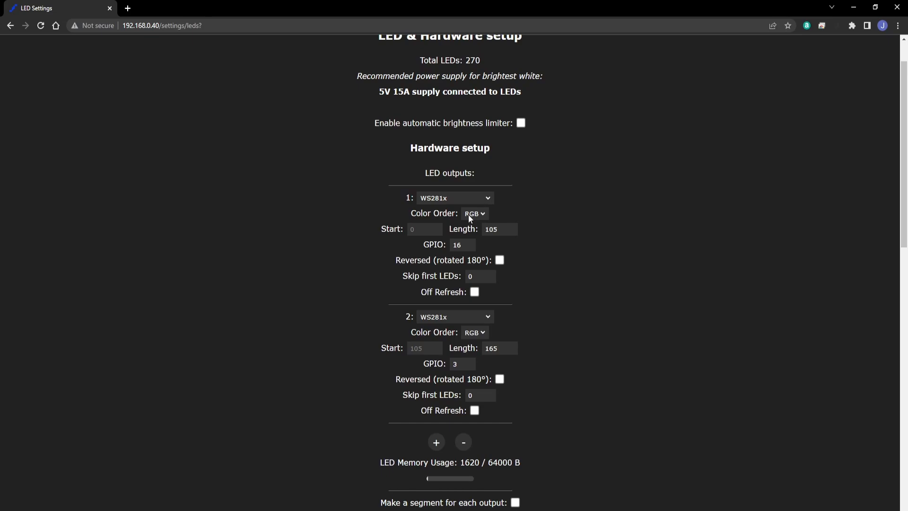
mouse_move(472, 220)
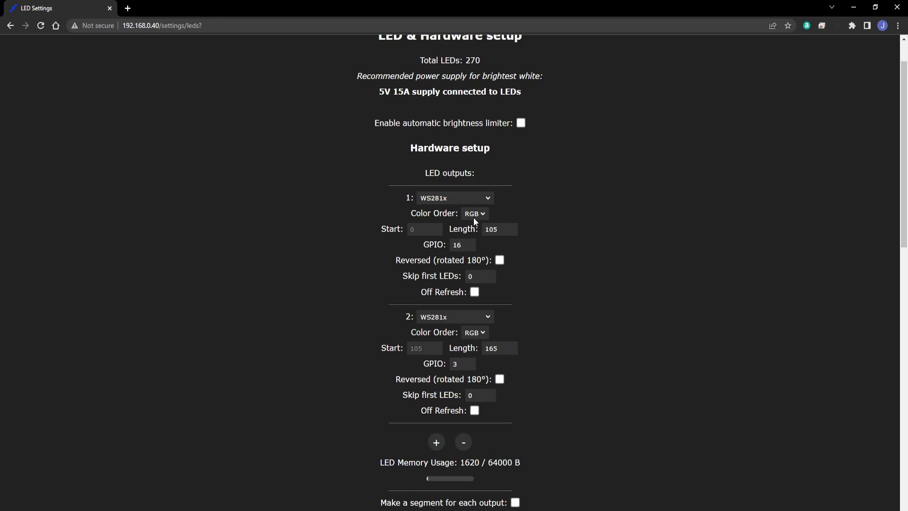
mouse_move(554, 213)
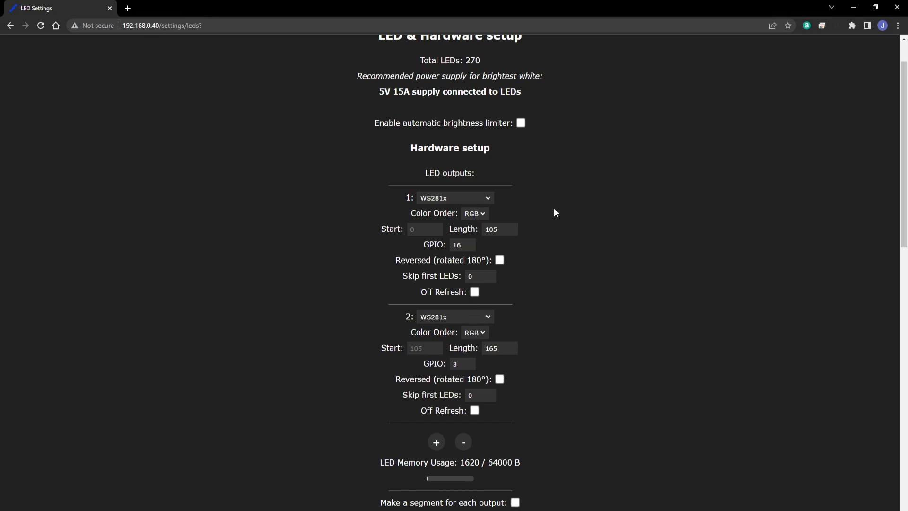
mouse_move(492, 217)
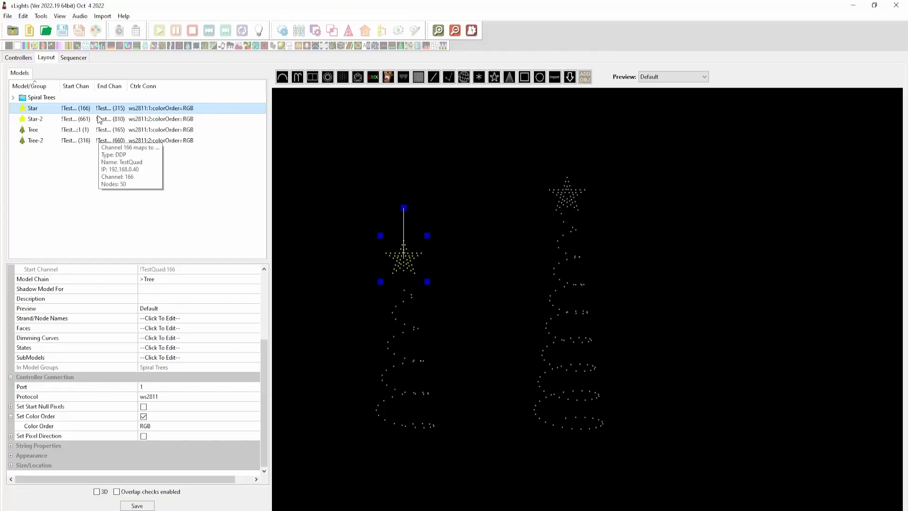
- Start a new animation sequence via Quick Start and place a Butterfly effect on Spiral Trees
click(73, 57)
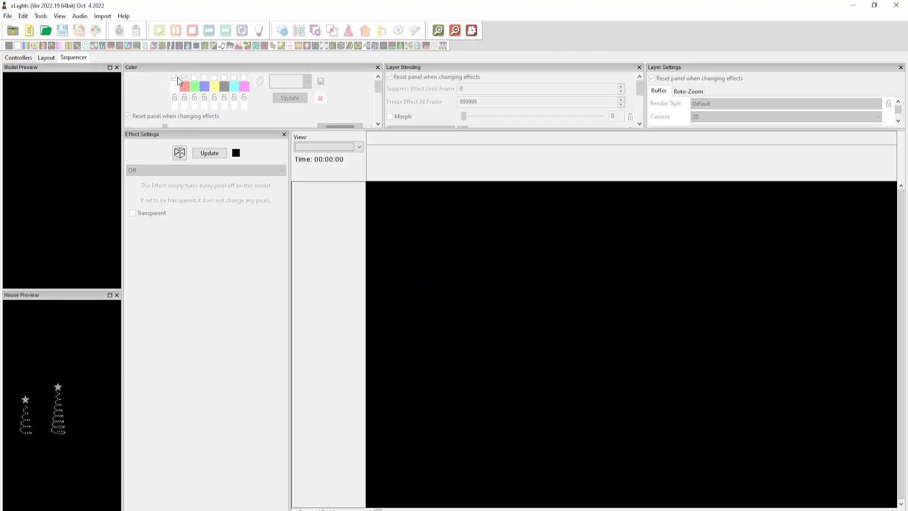
click(29, 30)
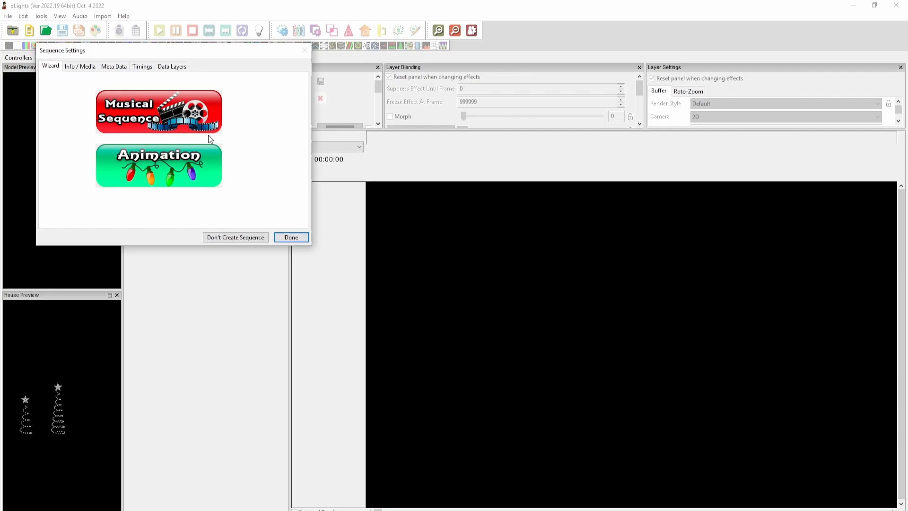
click(158, 166)
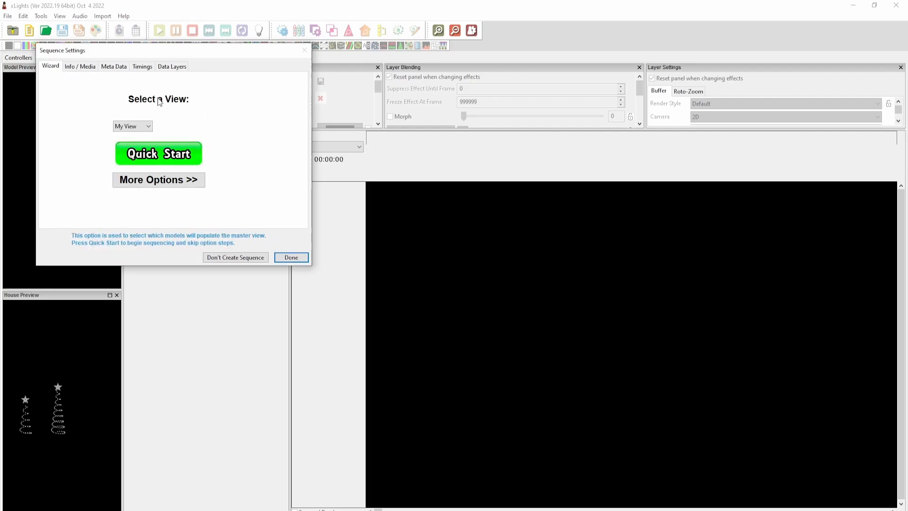
click(158, 153)
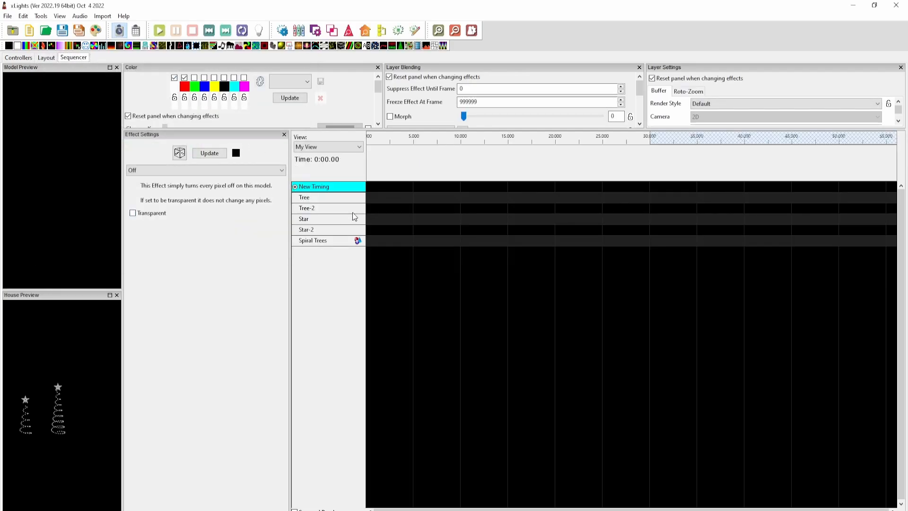
click(313, 240)
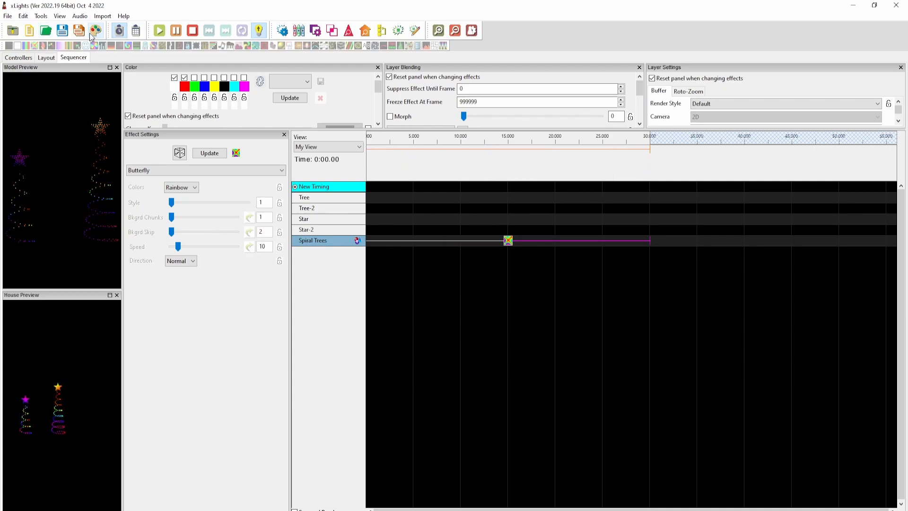
mouse_move(62, 30)
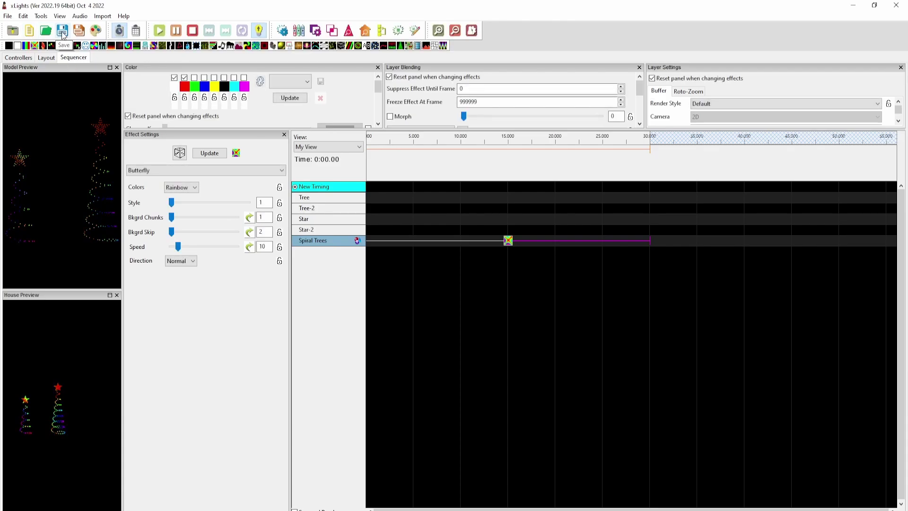
- Save the sequence as Test.xsq, overwriting the existing file
click(62, 30)
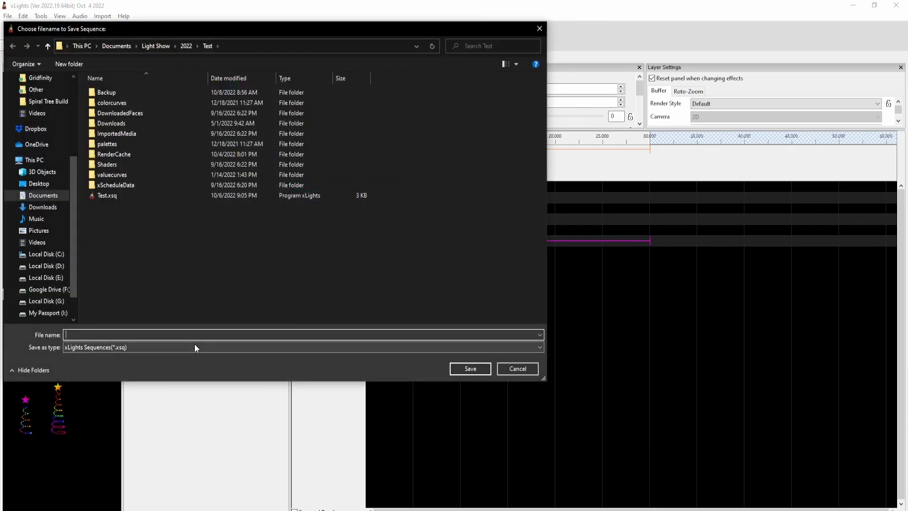
click(107, 195)
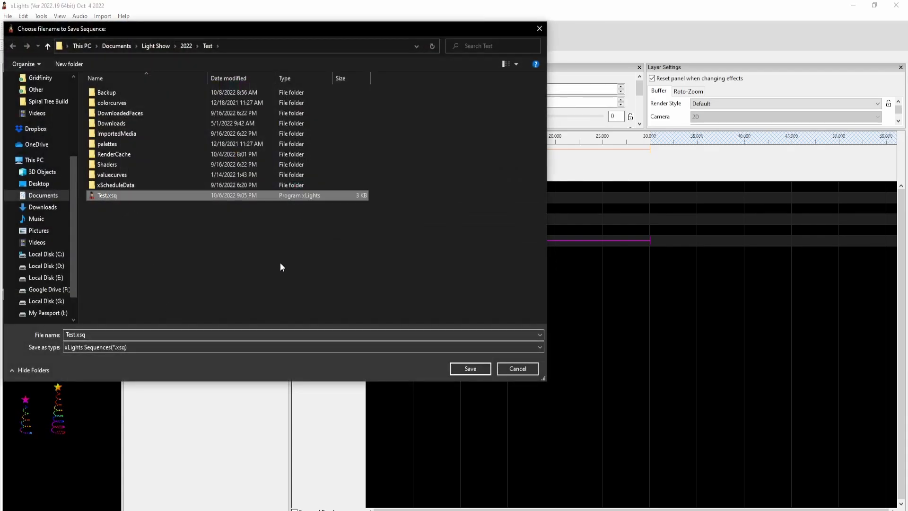
click(470, 368)
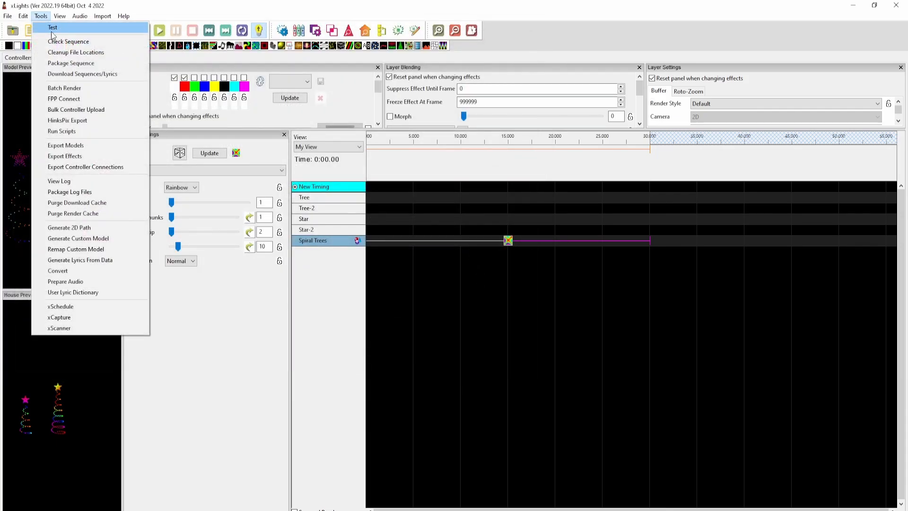
- Upload the Test sequence to PiPlayer at 192.168.0.30 through FPP Connect
click(63, 98)
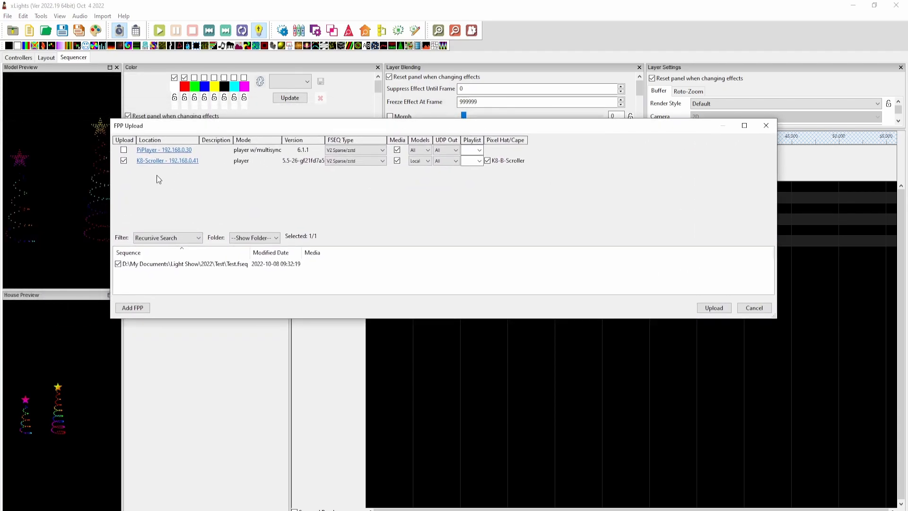
click(123, 149)
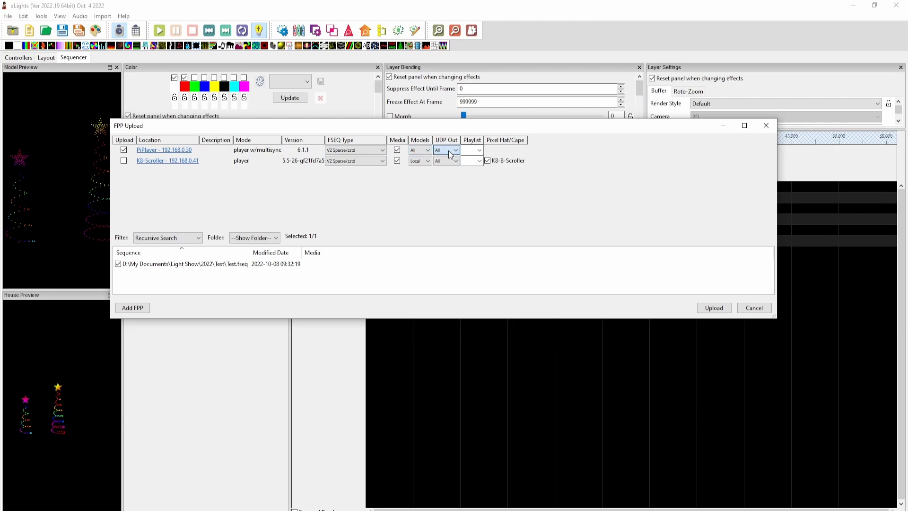
mouse_move(713, 307)
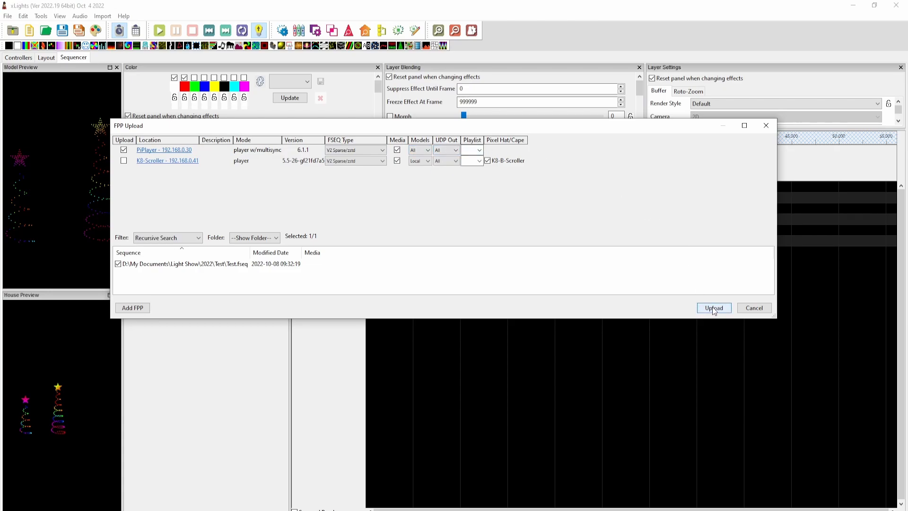
click(713, 307)
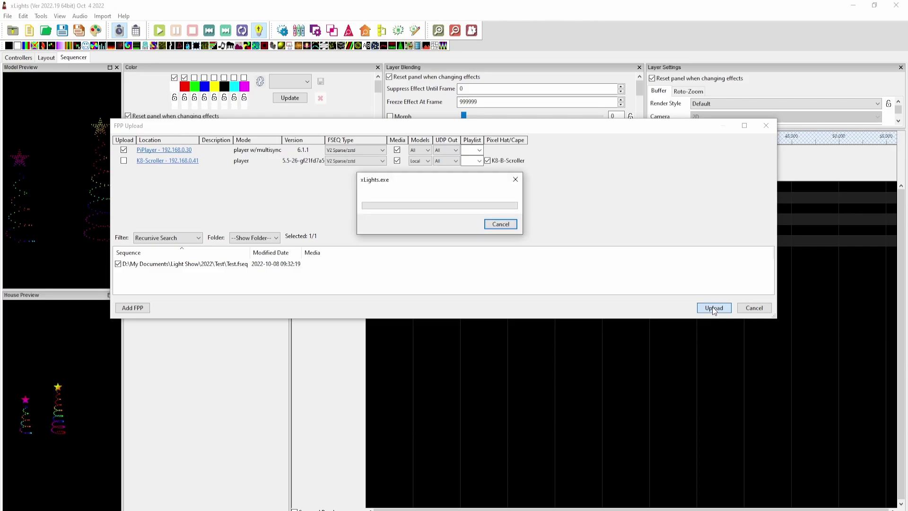
click(713, 307)
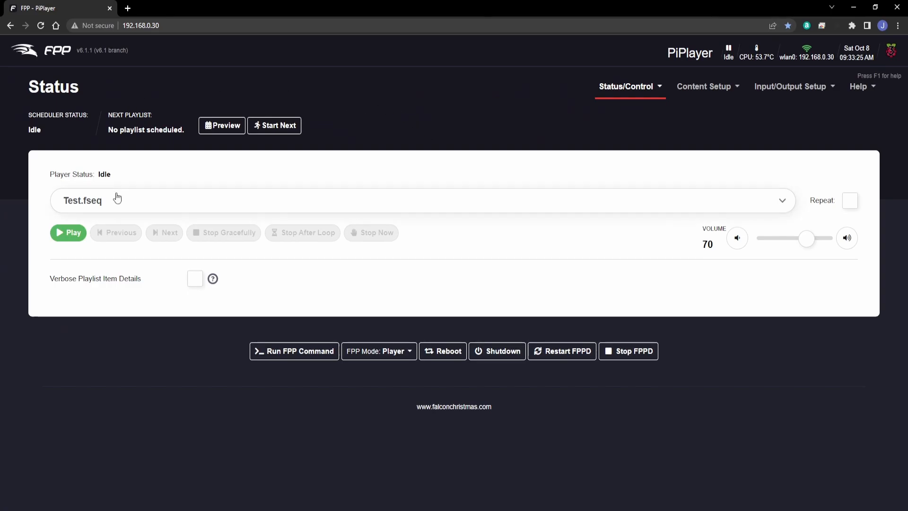
mouse_move(791, 107)
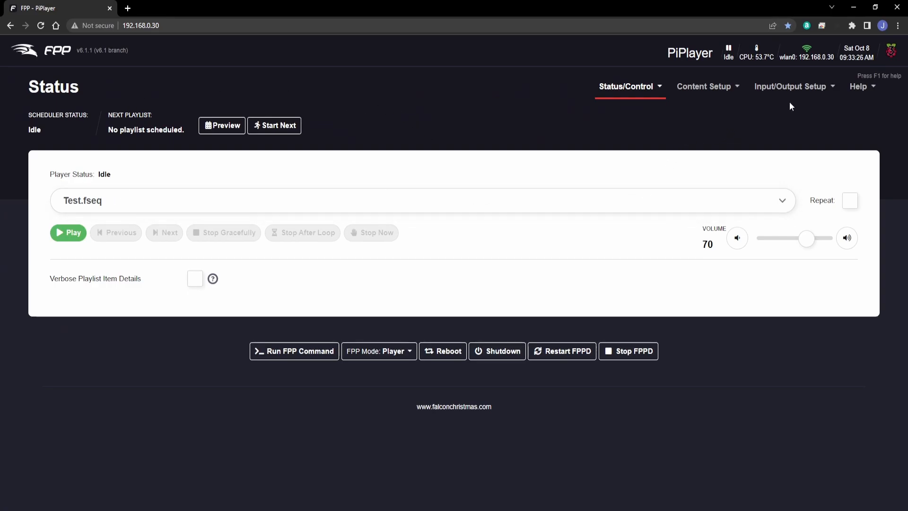
- Show FPP's Channel Outputs with the TestQuad DDP output to 192.168.0.40
click(790, 86)
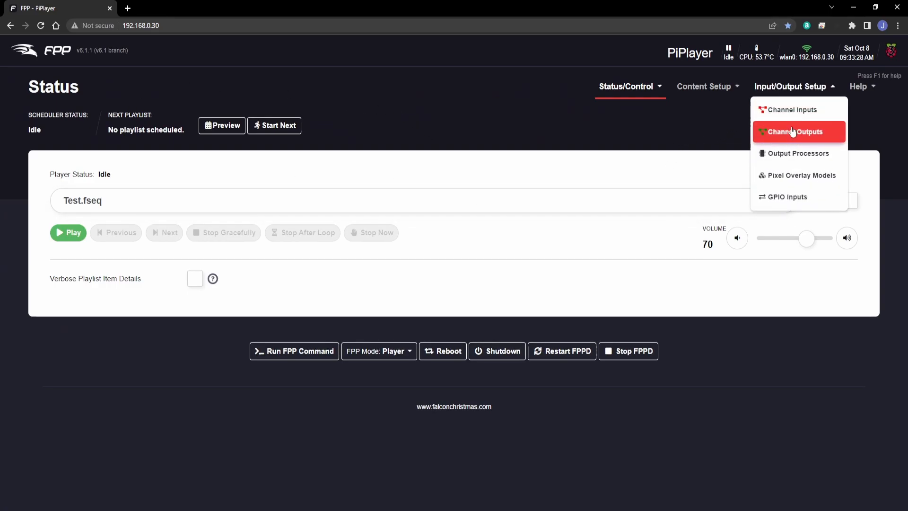
click(794, 131)
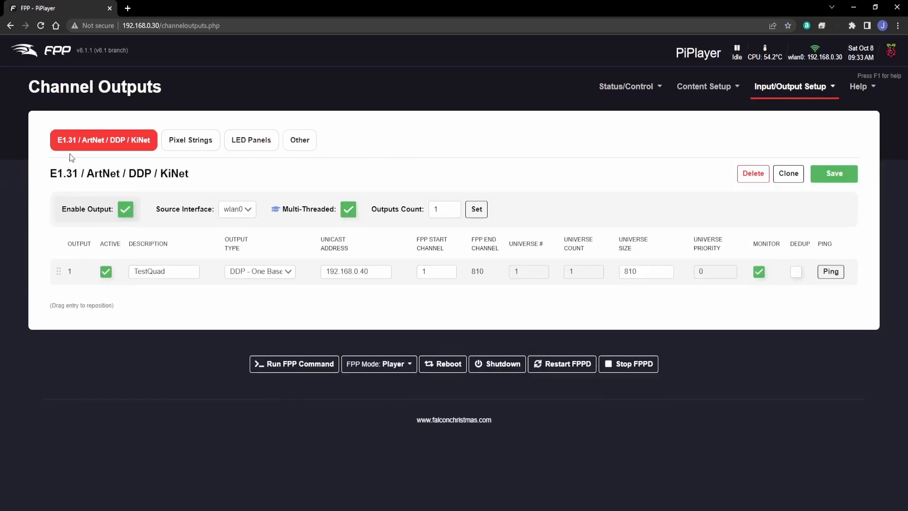
mouse_move(148, 215)
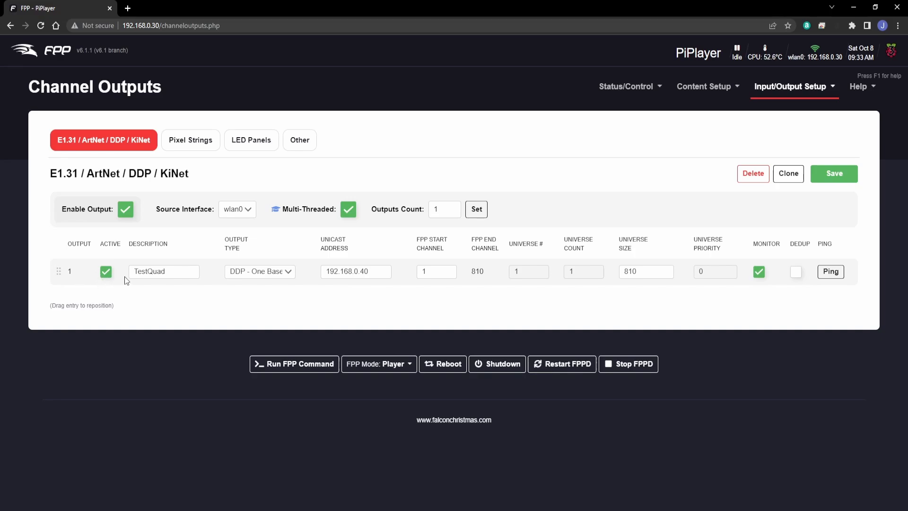
mouse_move(712, 276)
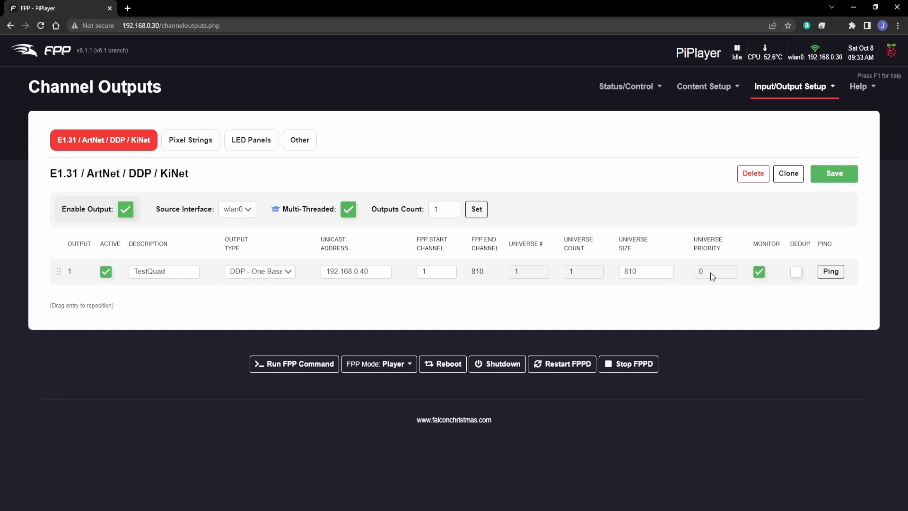
mouse_move(653, 93)
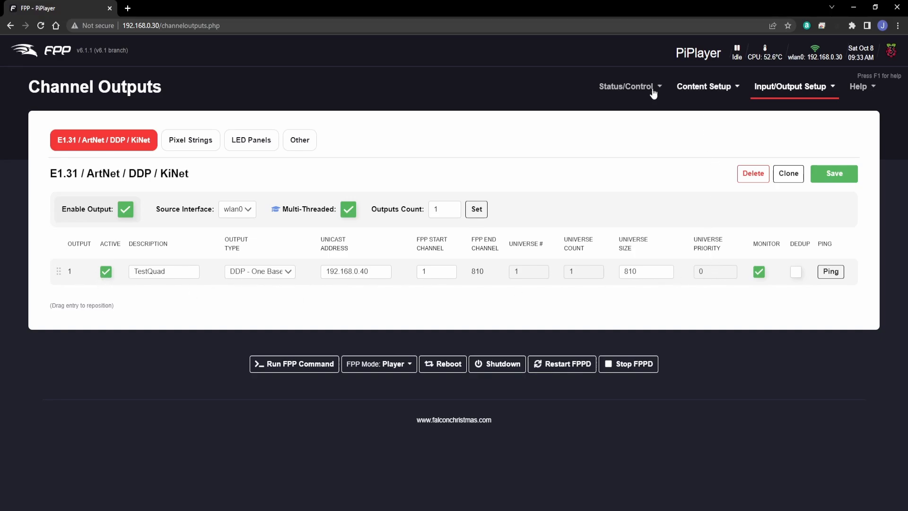
- Play Test.fseq from FPP Status/Control and confirm WLED receives live DDP data
click(625, 86)
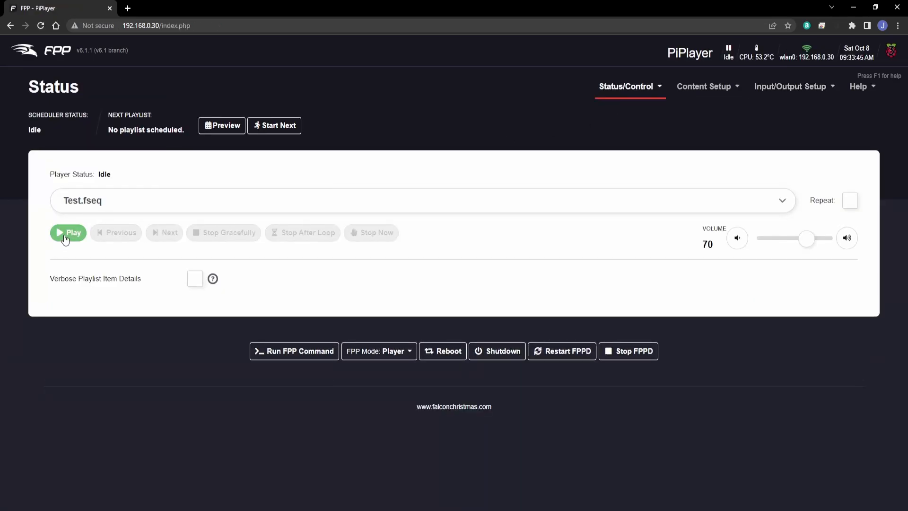
click(68, 233)
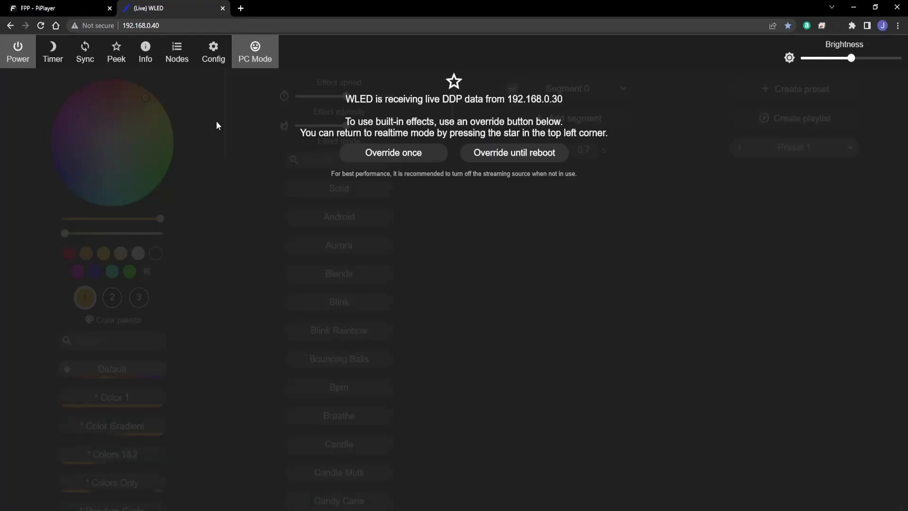
mouse_move(373, 115)
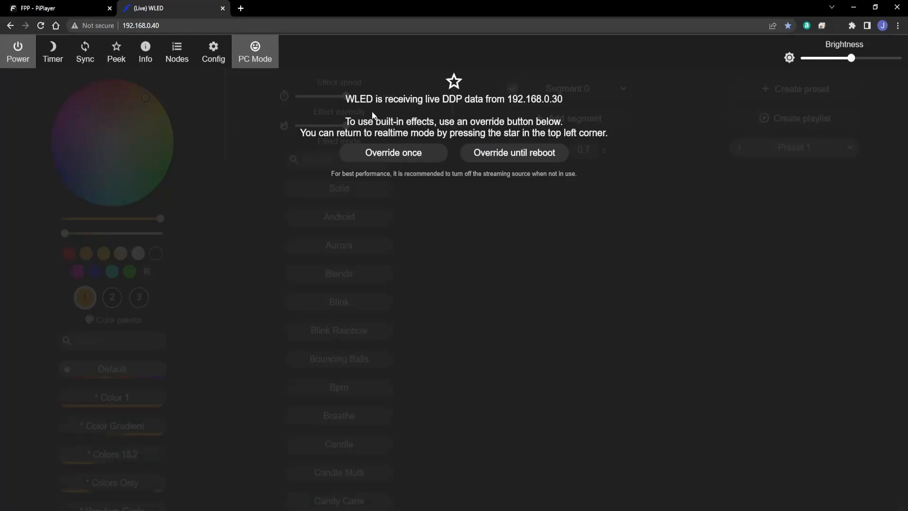
click(57, 9)
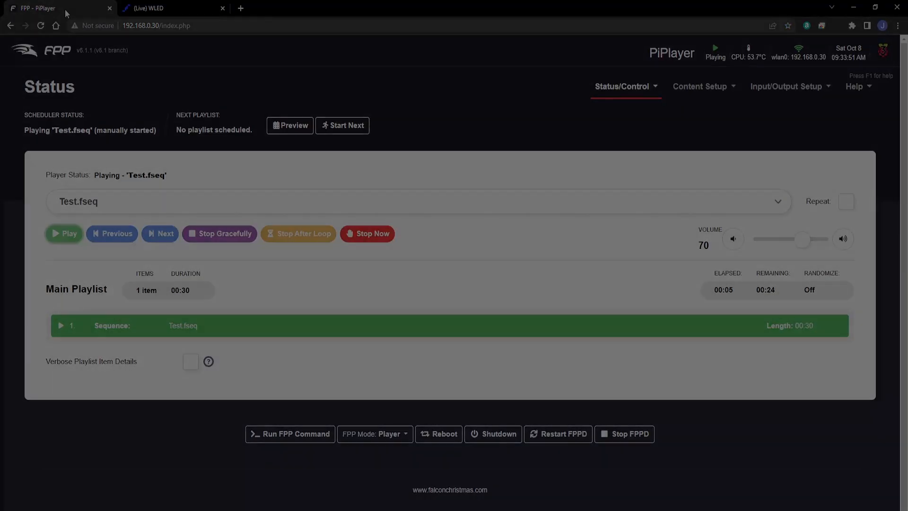